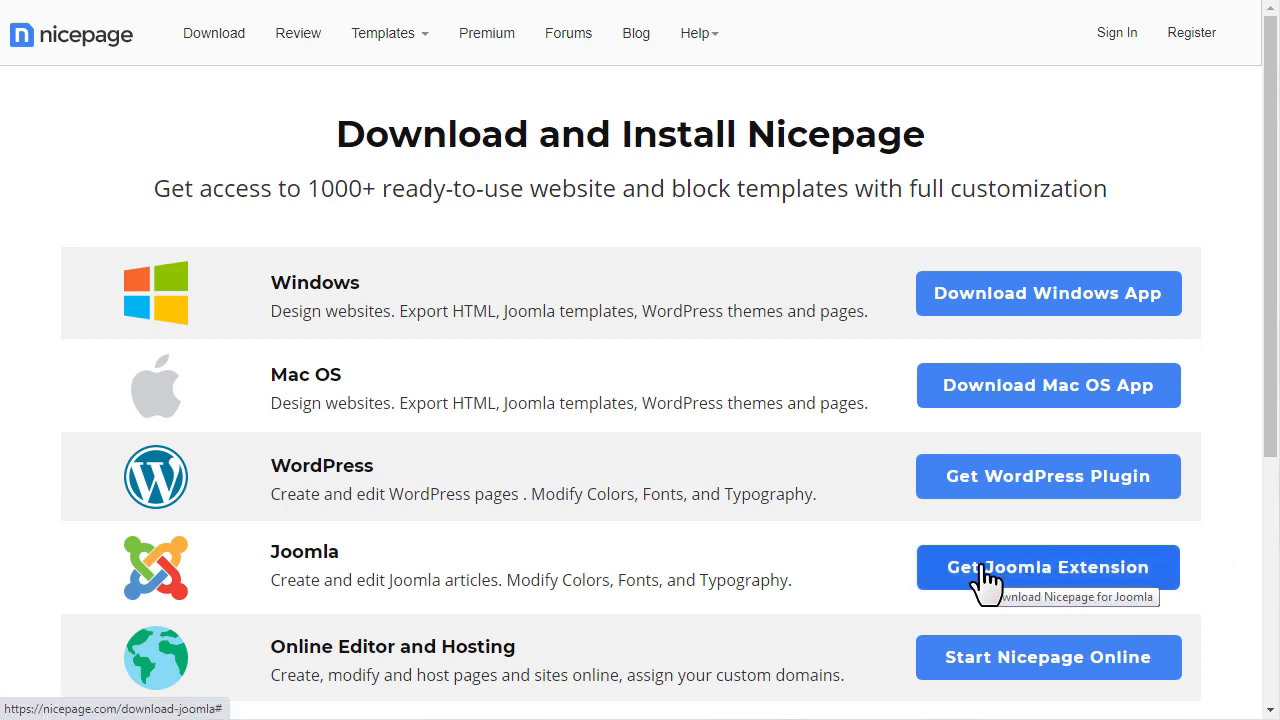
Download the Nicepage Joomla extension zip and upload it through Extensions > Install
left_click(1048, 568)
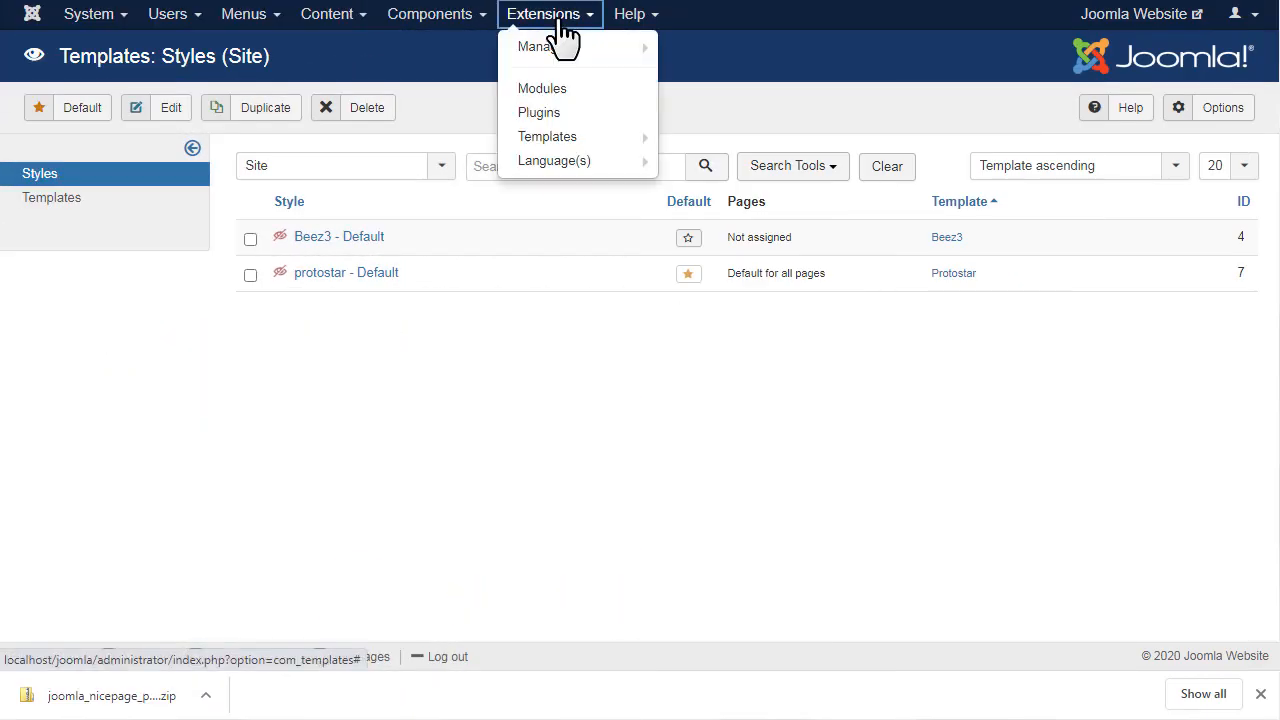
left_click(532, 46)
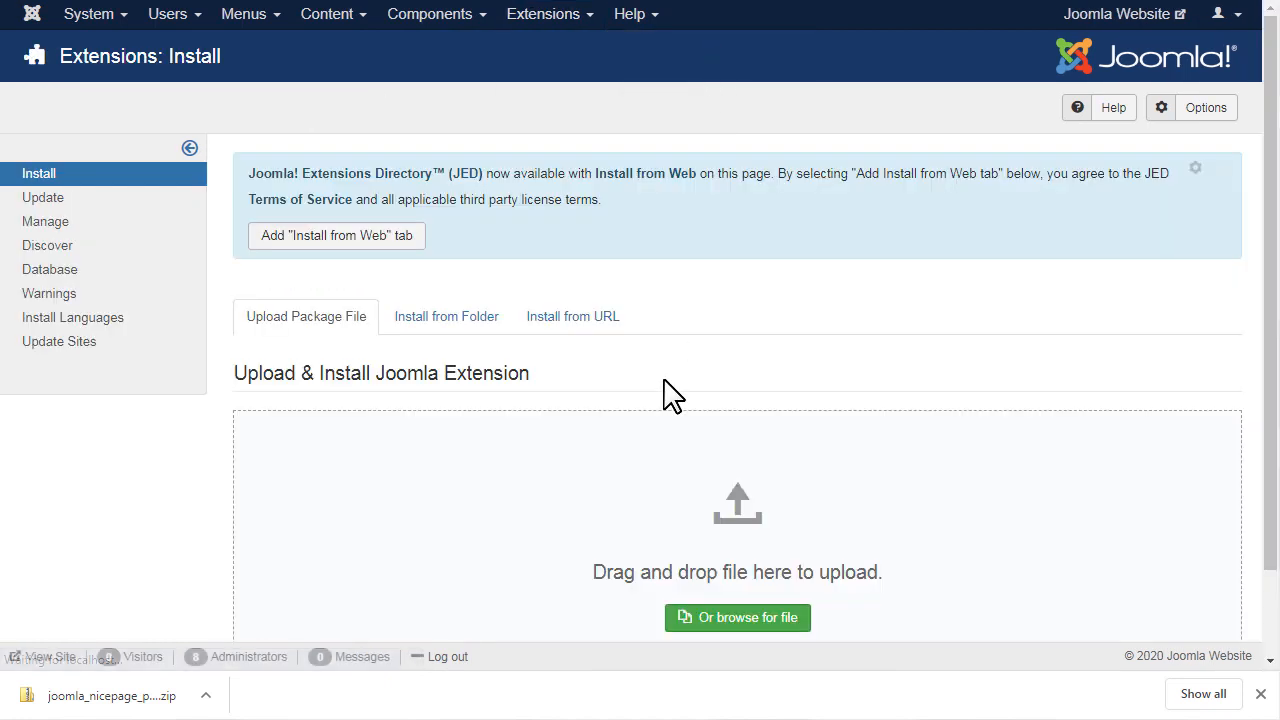
left_click_drag(110, 696, 500, 540)
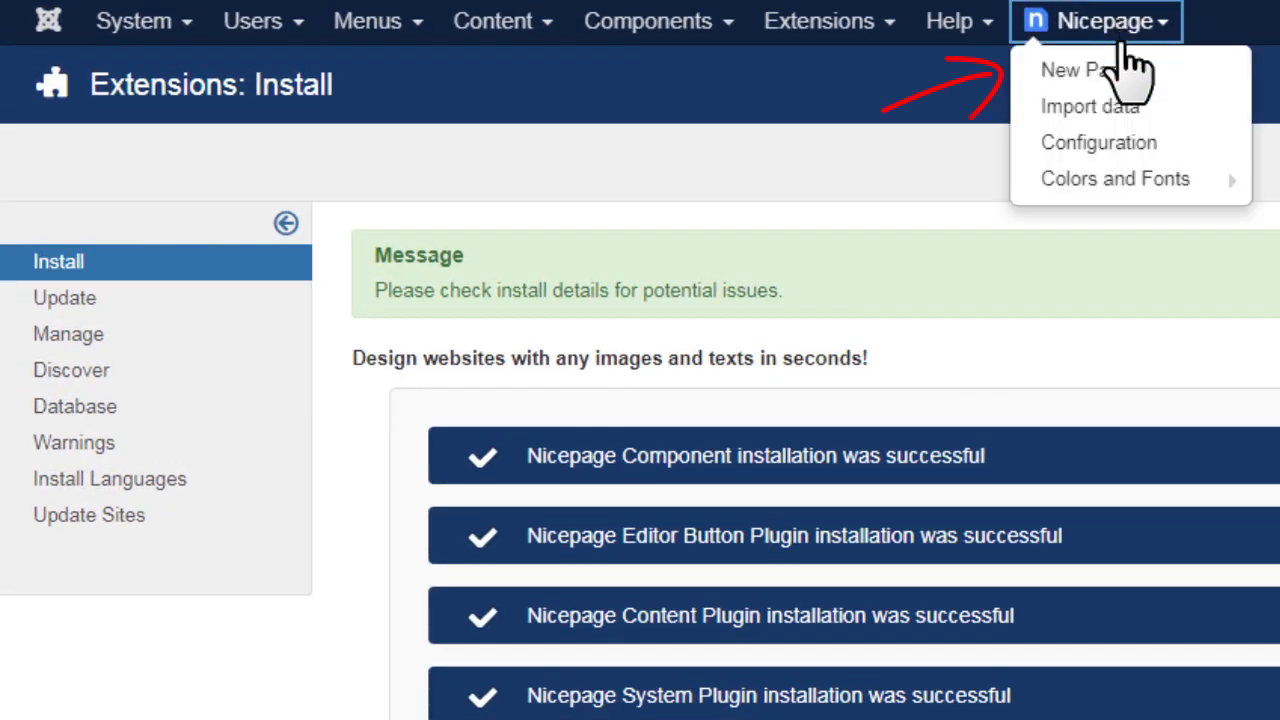
mouse_move(1092, 70)
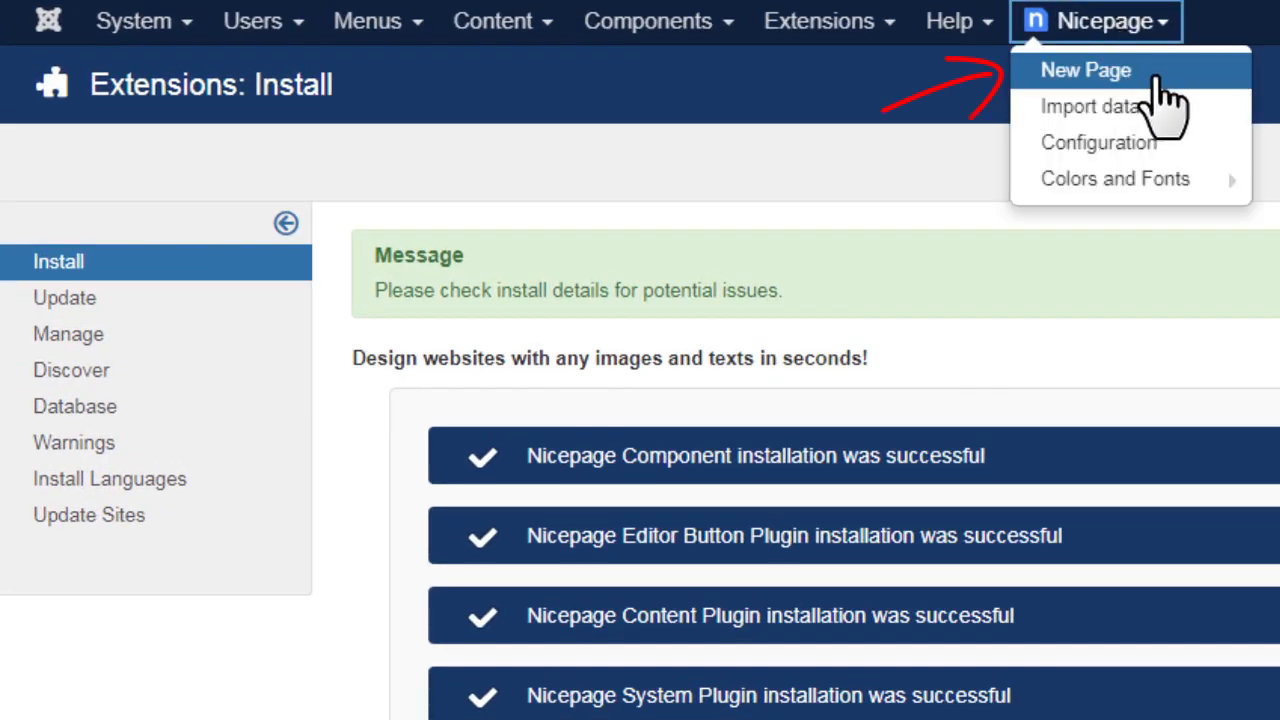
Create a new Nicepage page starting from a blank page
left_click(1086, 68)
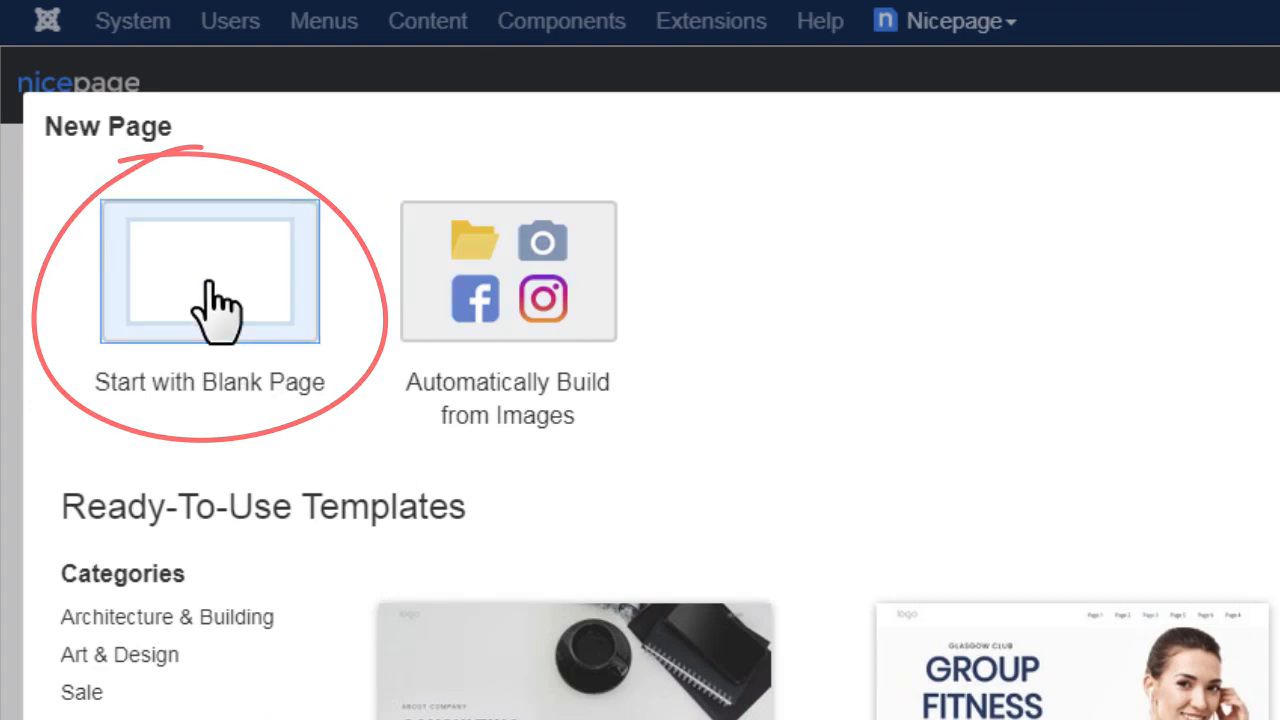
left_click(210, 272)
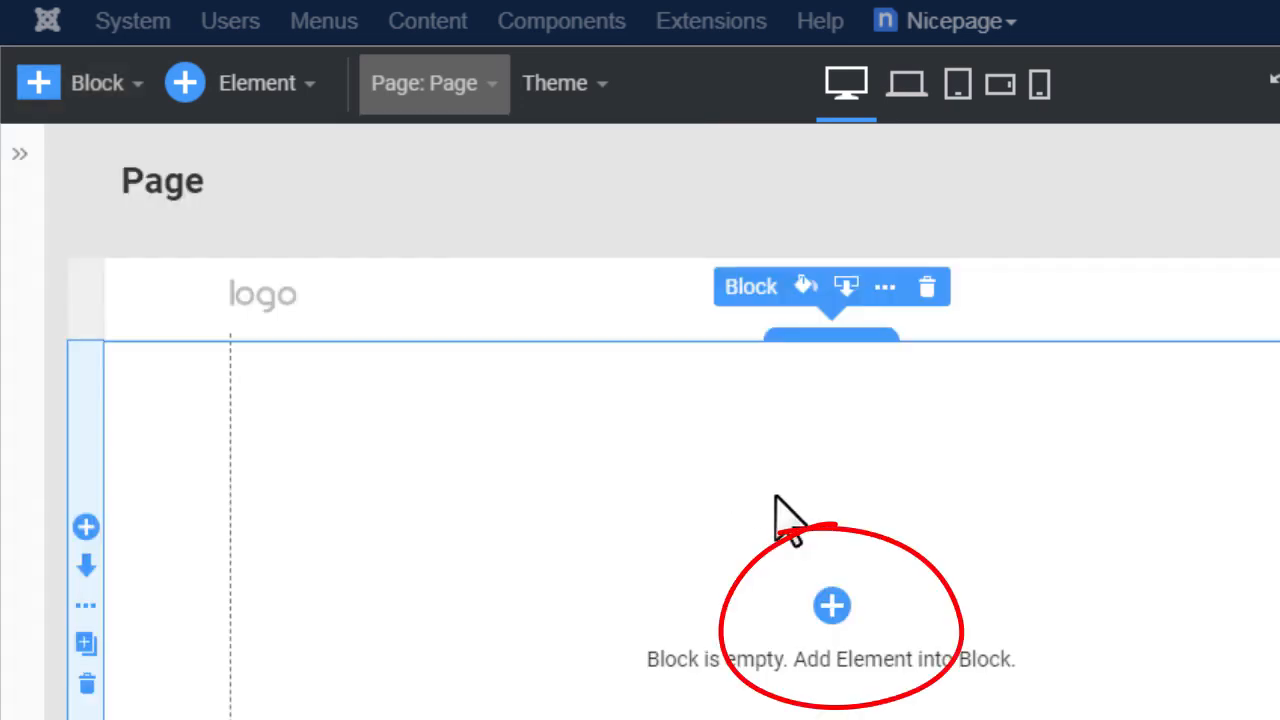
Add a Position element named position-4 to the empty block and save the page
left_click(830, 604)
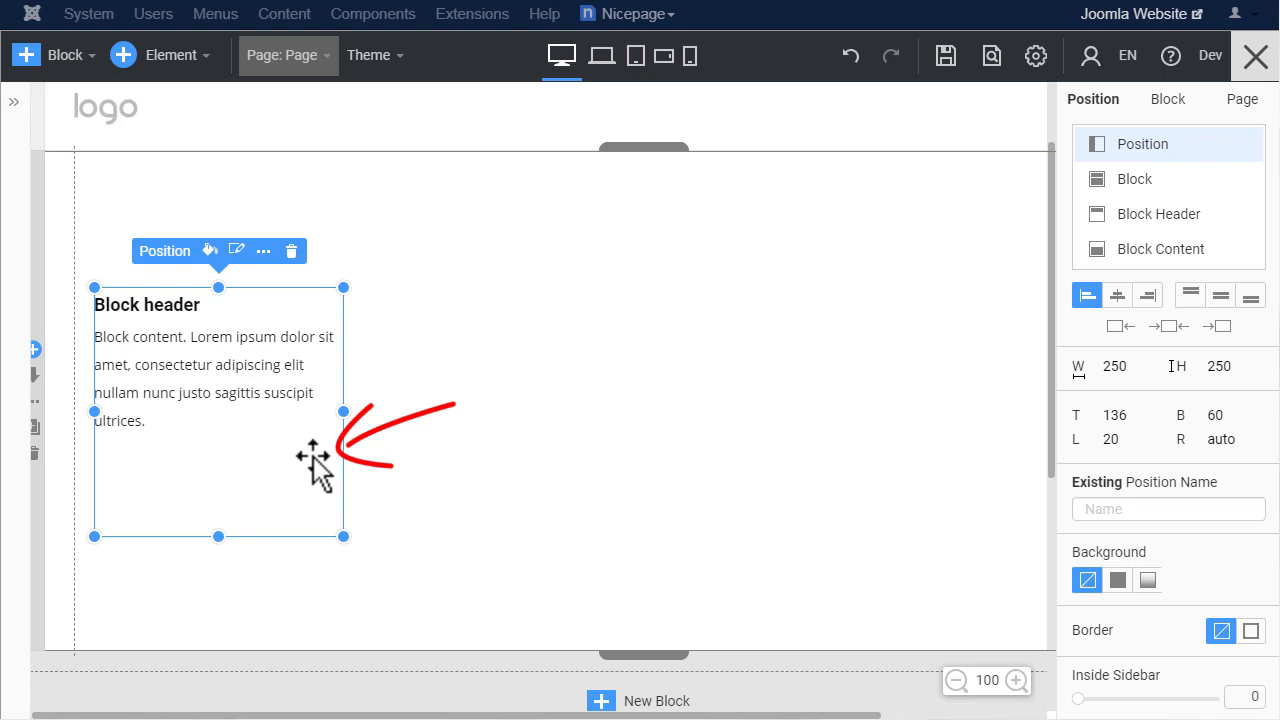
left_click(1168, 508)
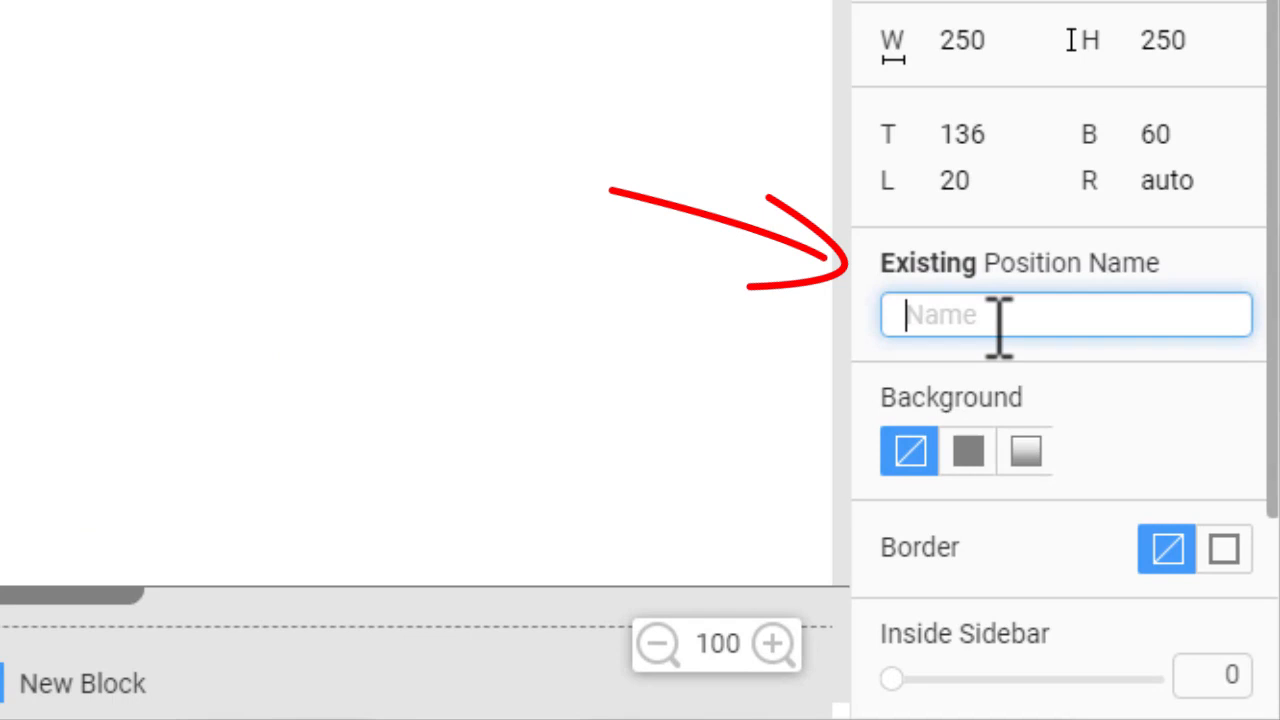
type("position-4")
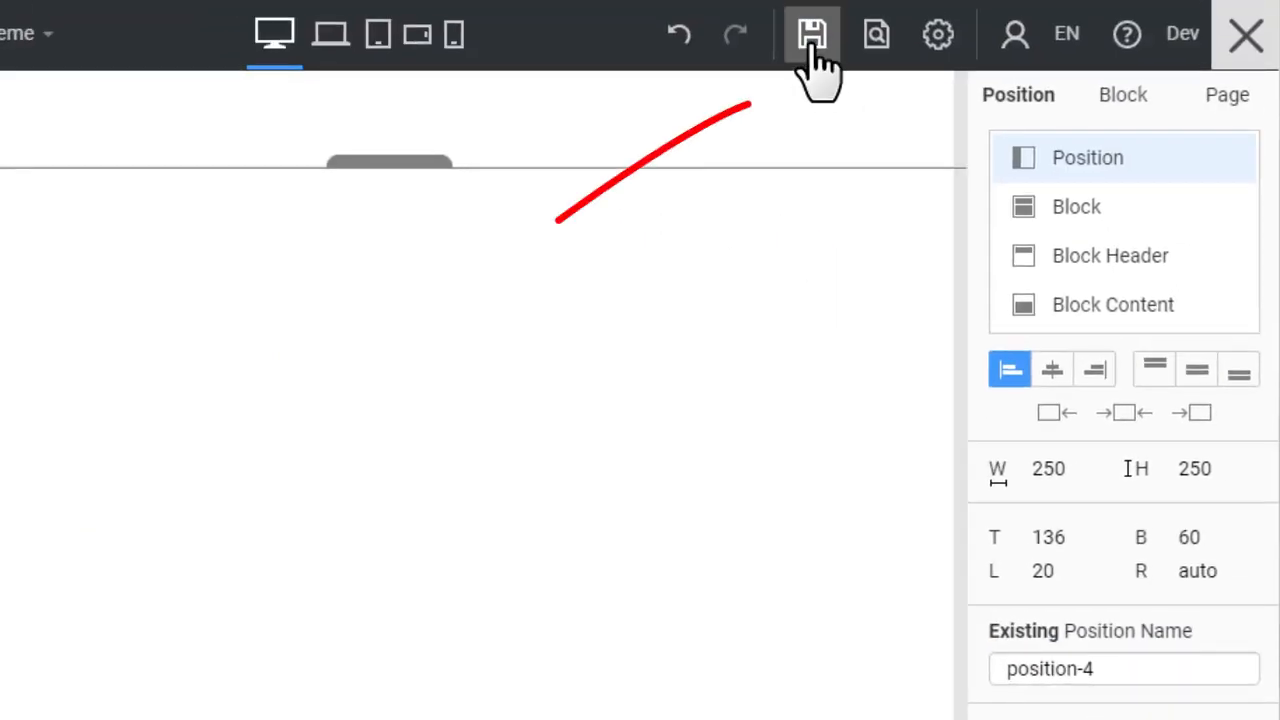
left_click(812, 32)
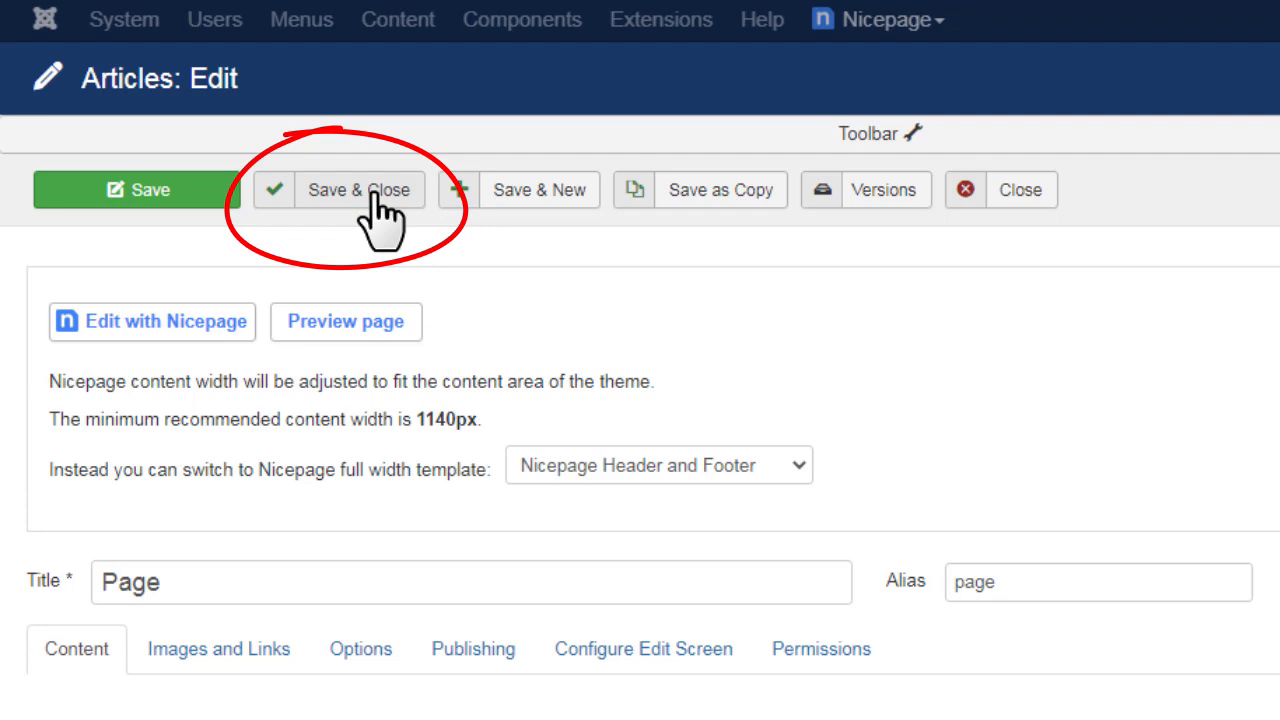
Save and close the Page article and go to the Site Modules list
left_click(360, 190)
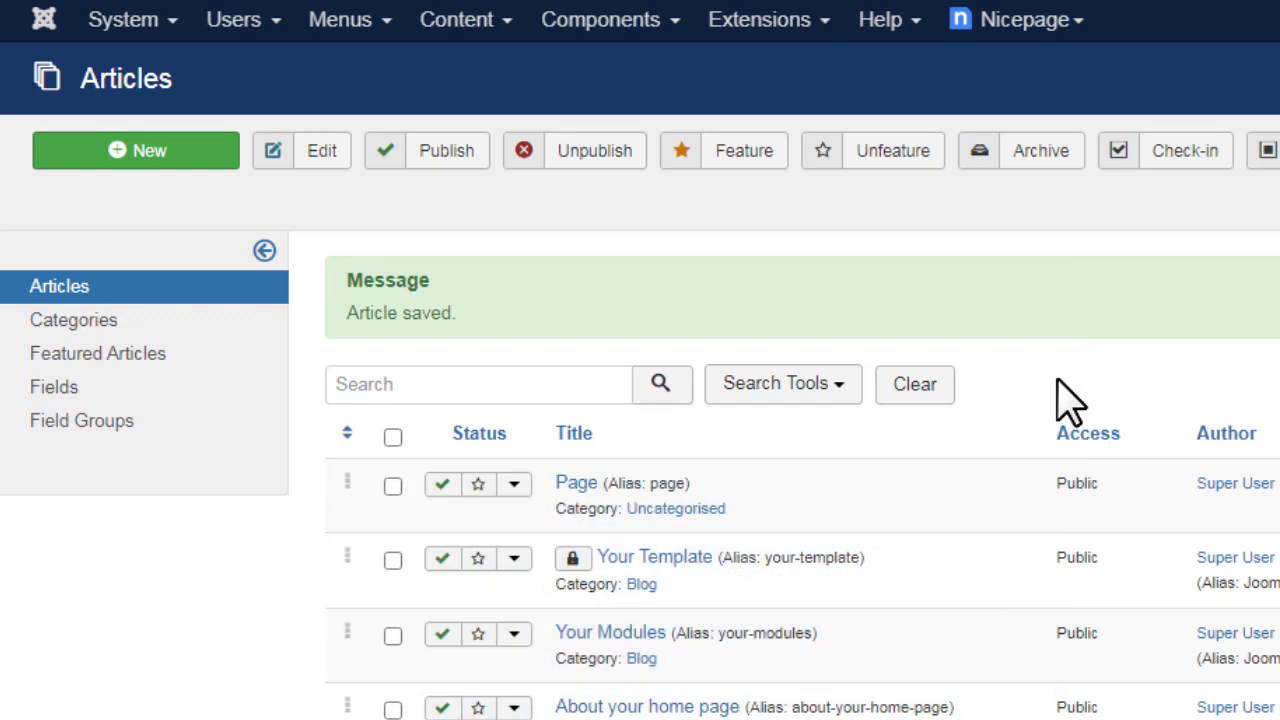
left_click(756, 20)
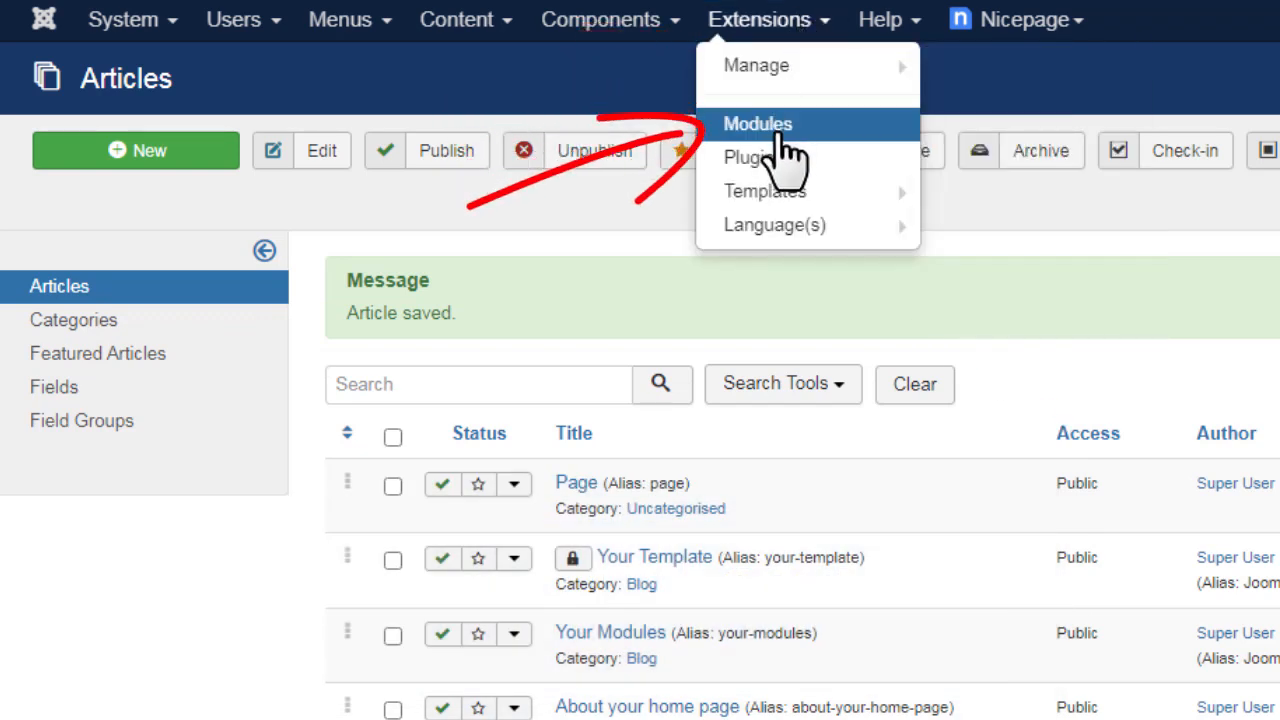
left_click(756, 124)
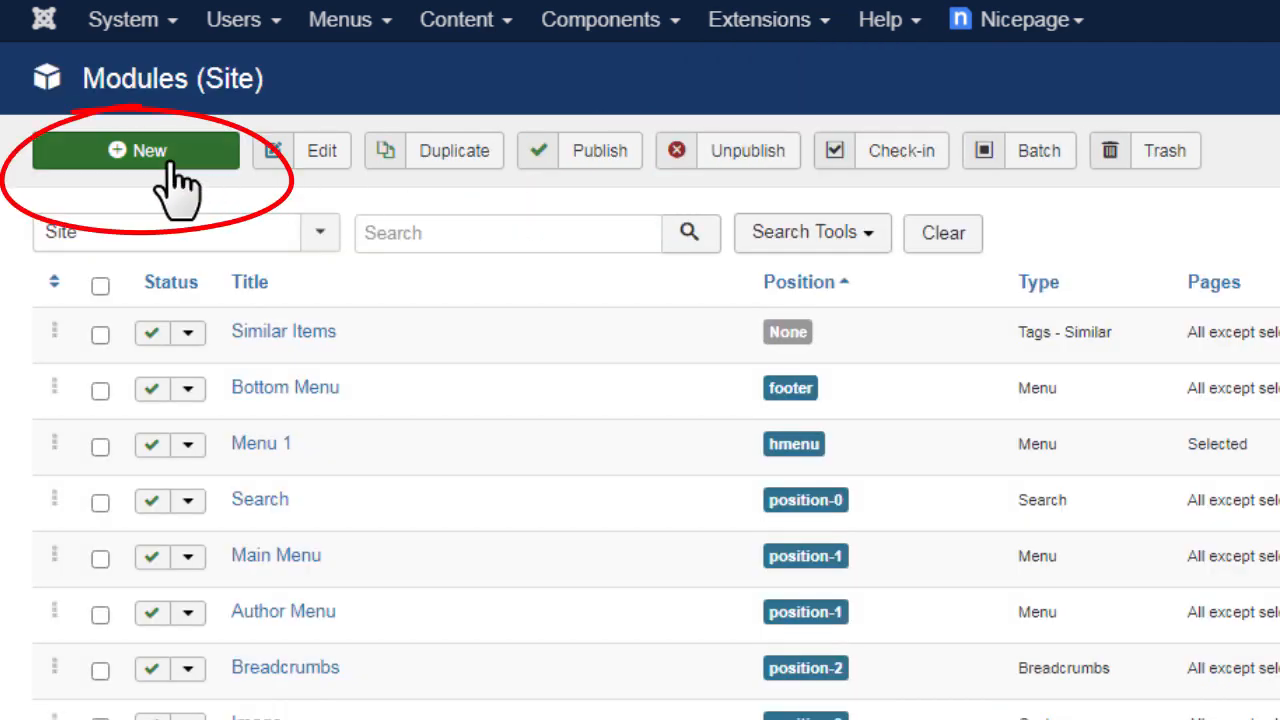
Create a Custom module titled Sample Headline placed in position-4 and save it
left_click(136, 152)
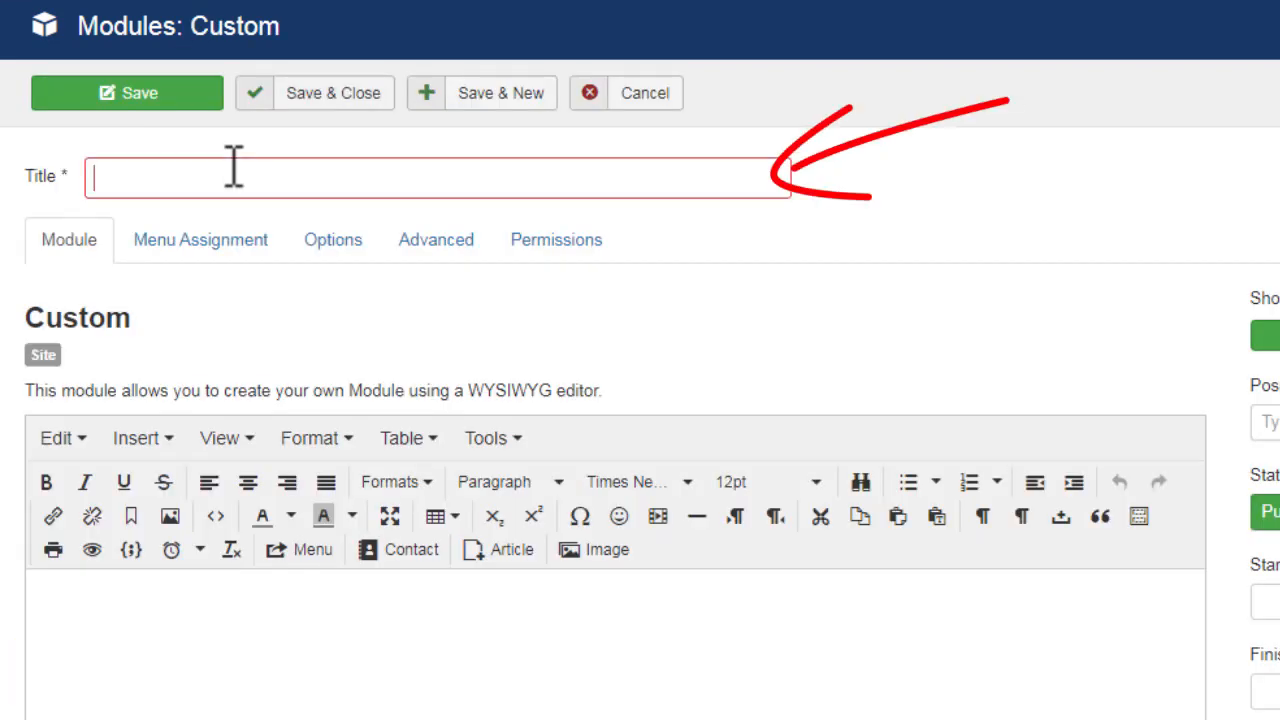
type("Sample Headl")
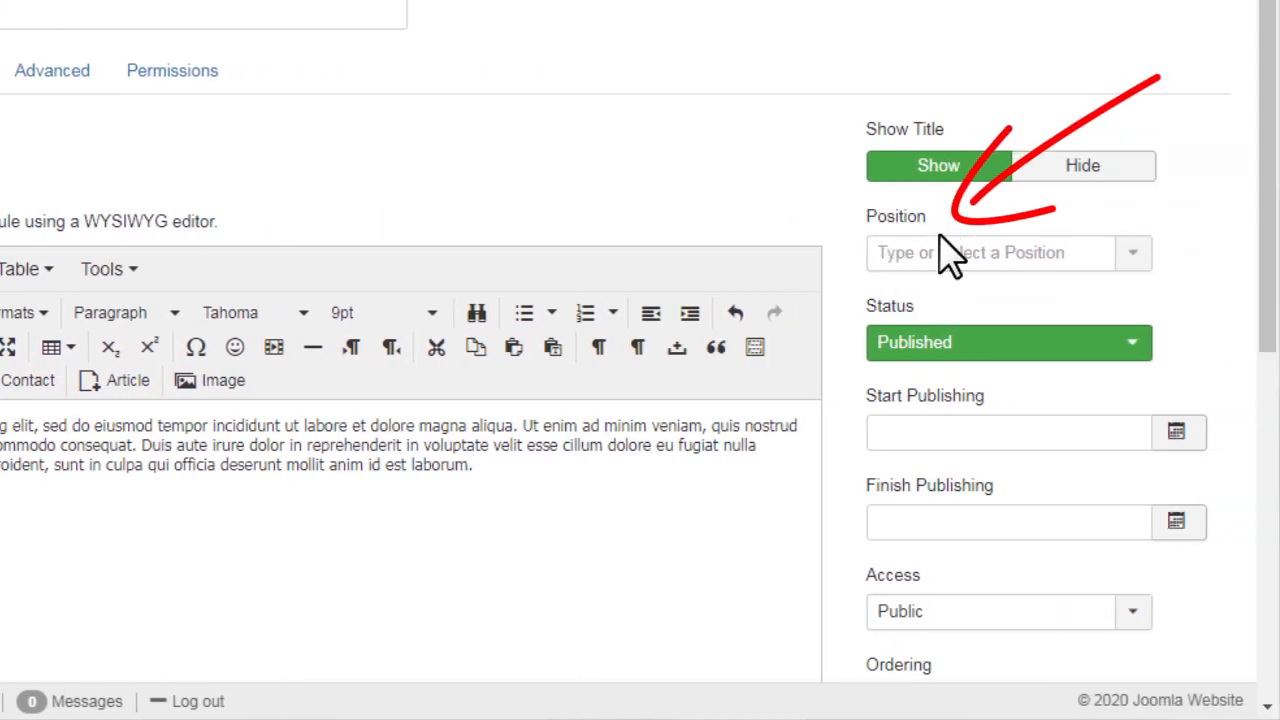
left_click(1008, 252)
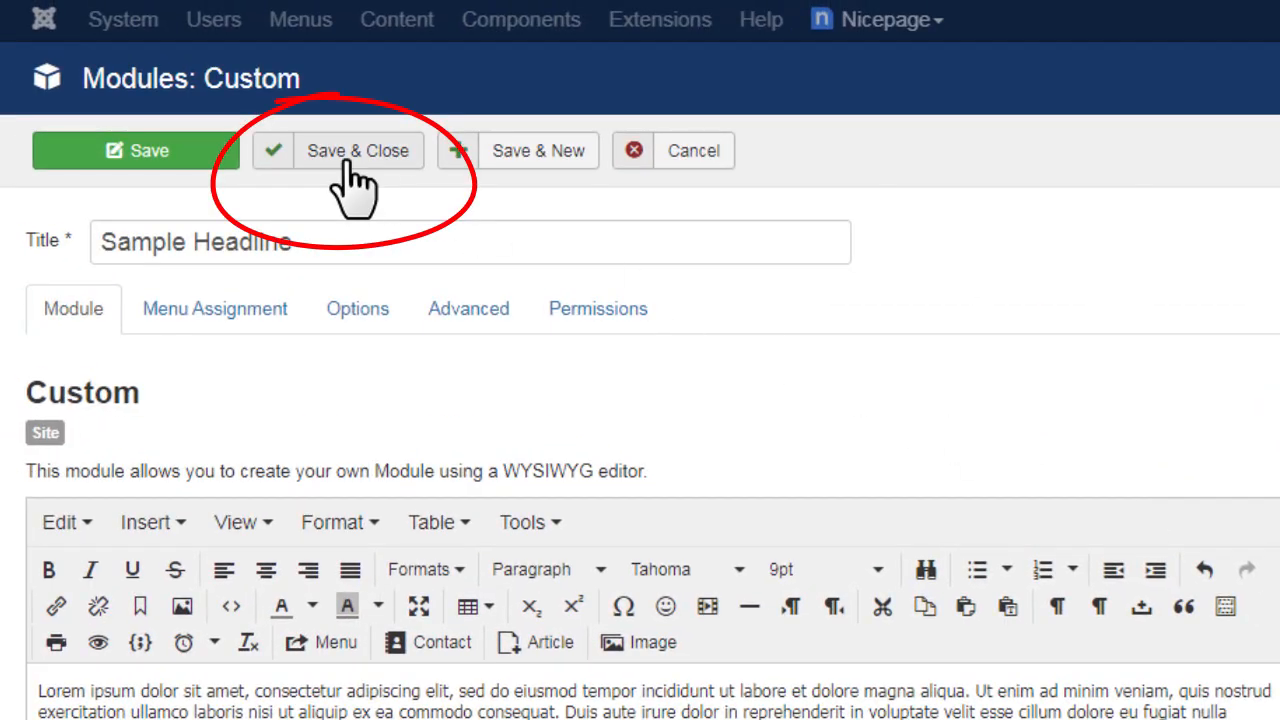
left_click(358, 150)
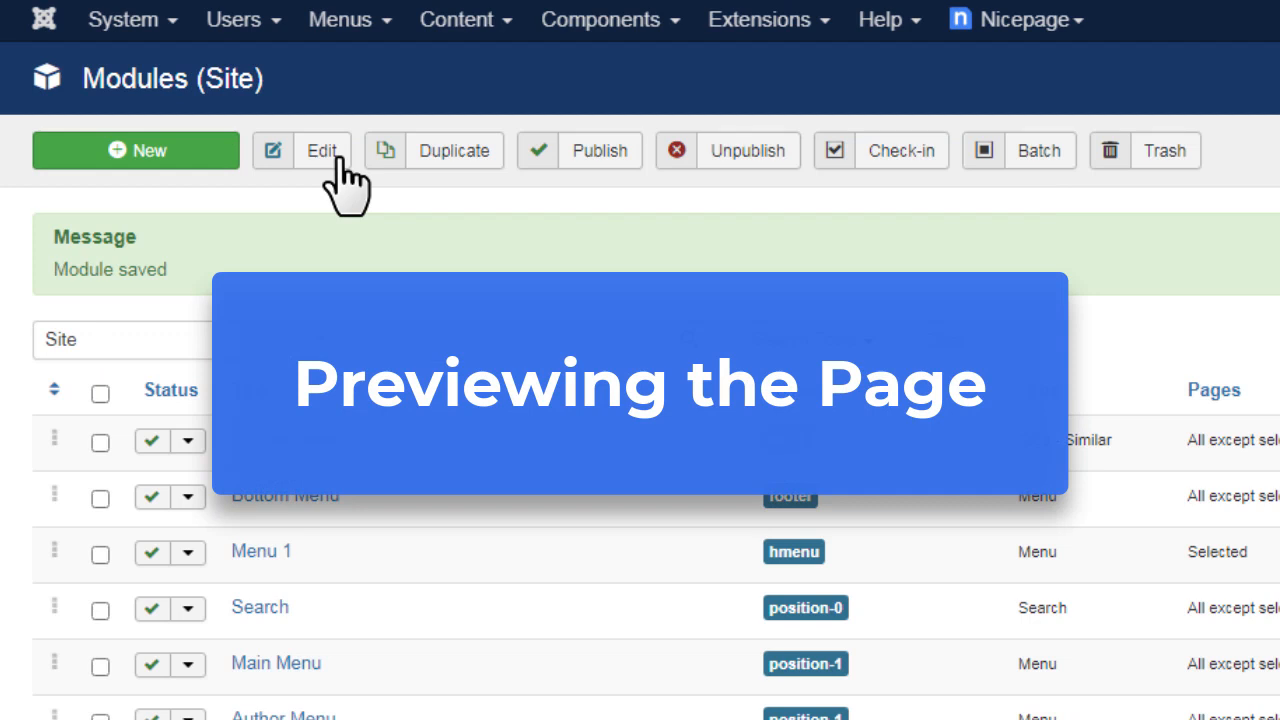
Open the Page article from Content > Articles and preview it
left_click(456, 20)
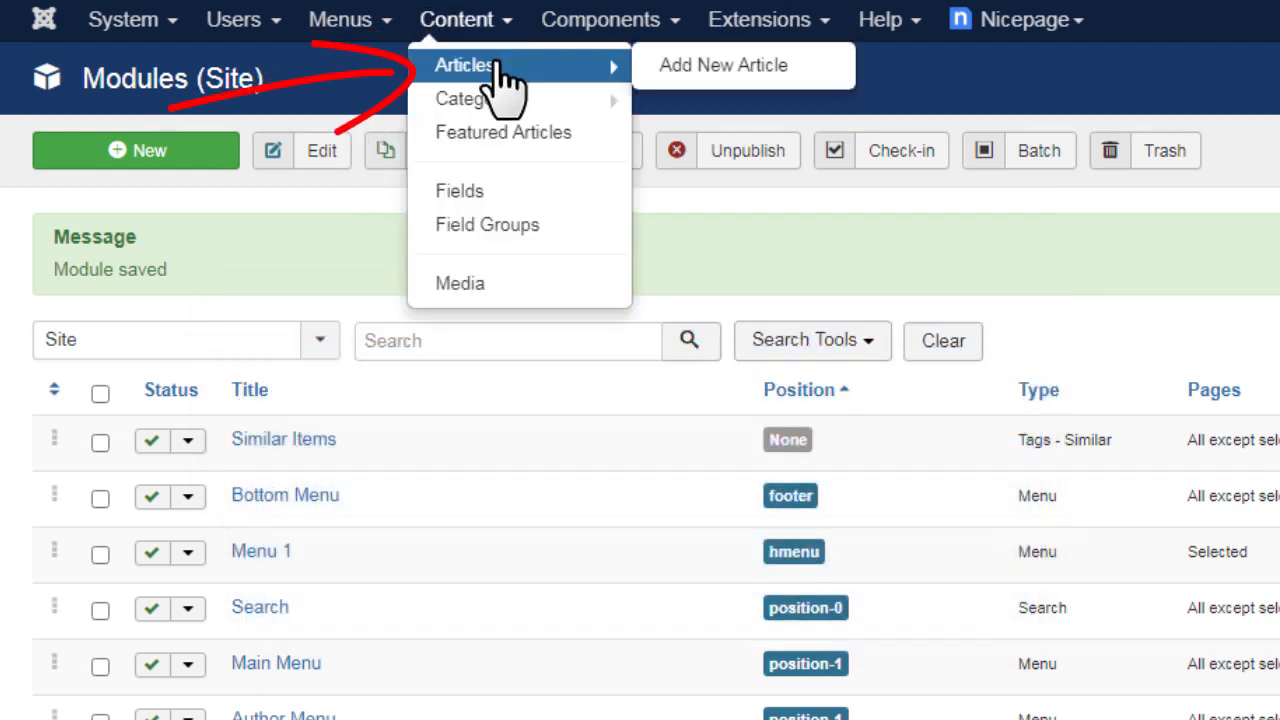
left_click(466, 64)
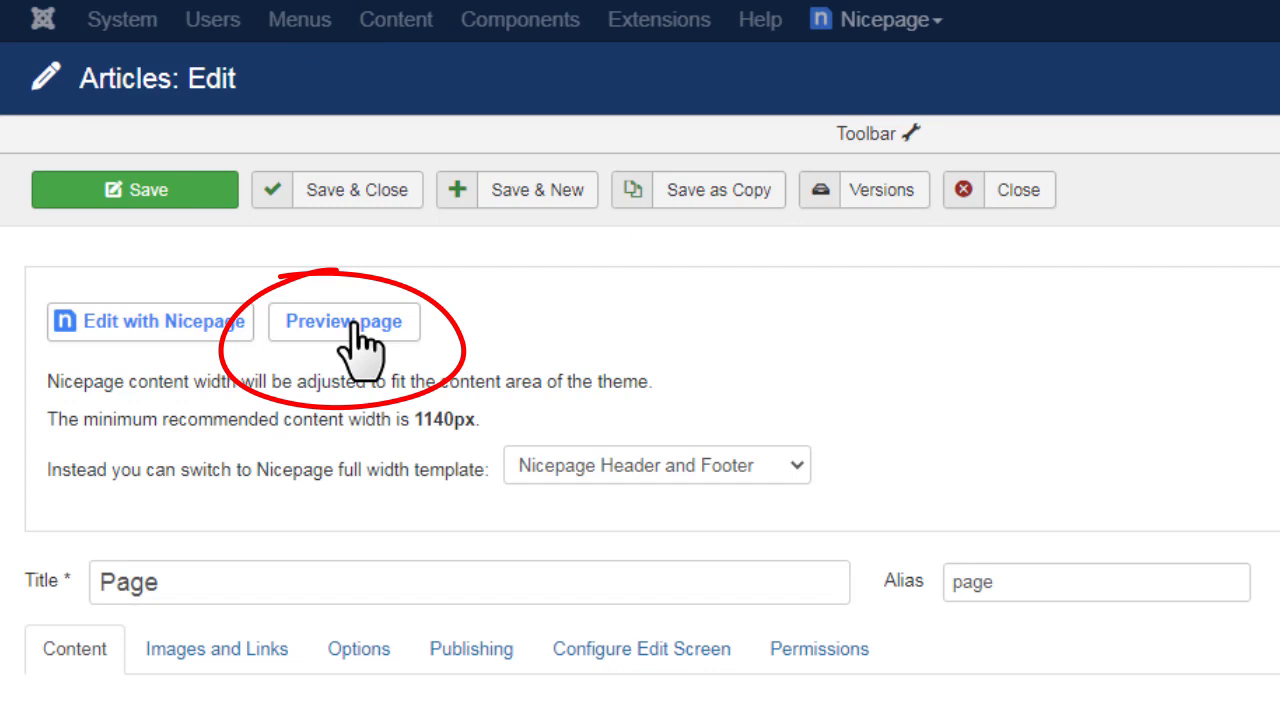
left_click(344, 320)
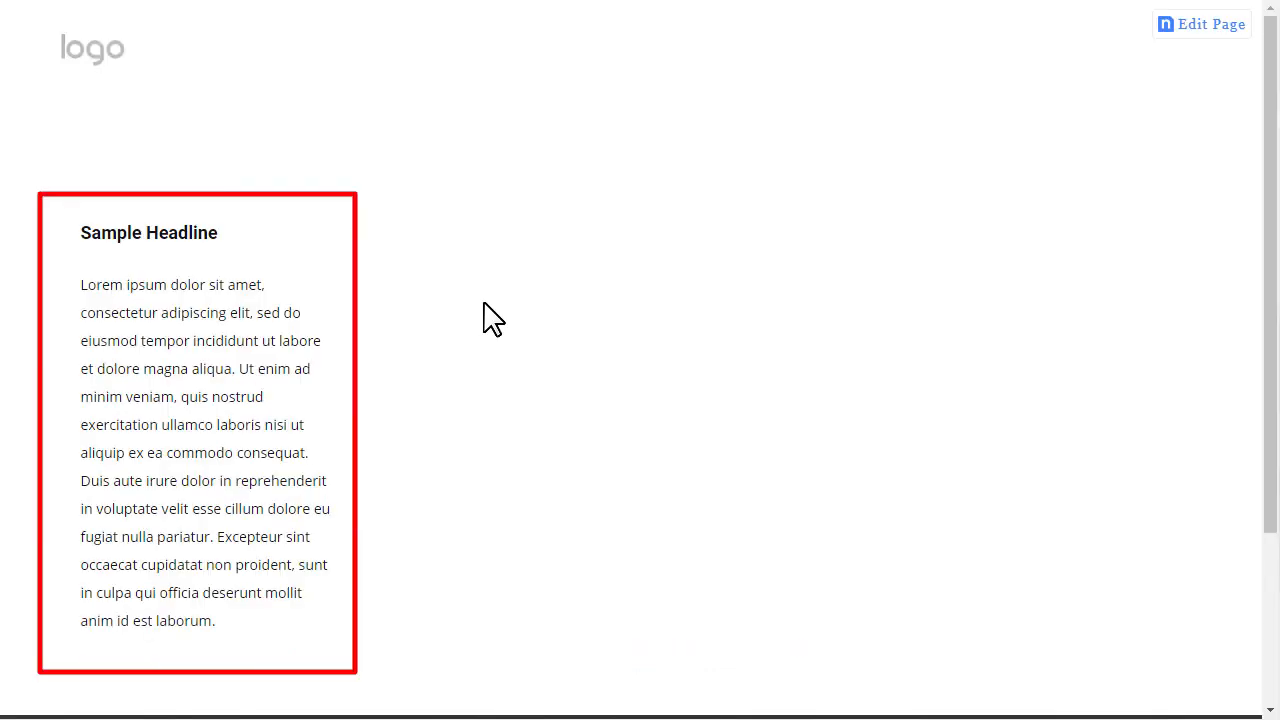